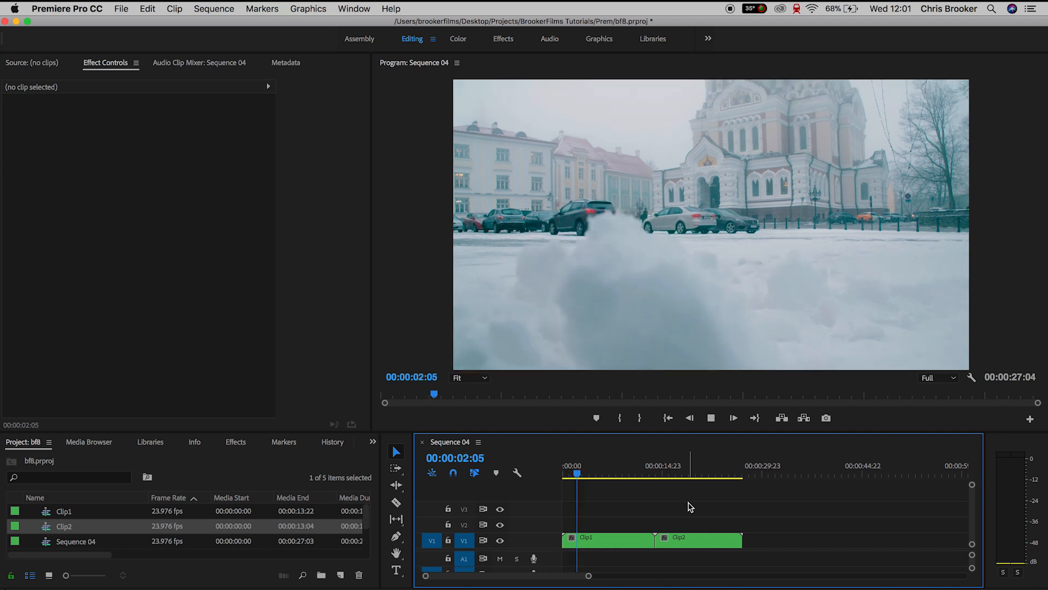
Preview the night footage, then move Clip1 above and slide Clip2 left to overlap Clip1's end.
left_click(681, 473)
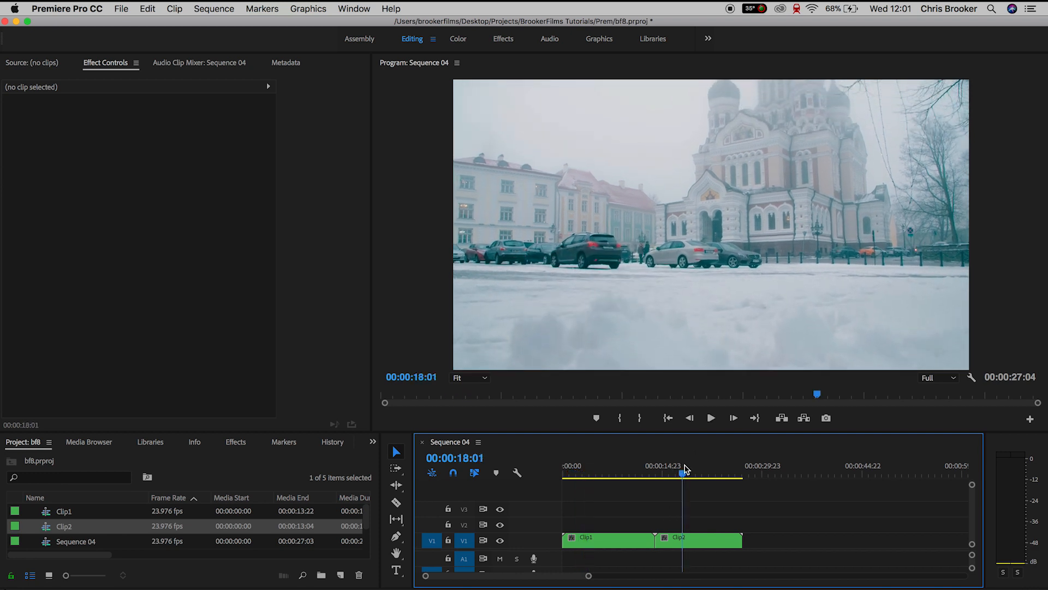
left_click(711, 417)
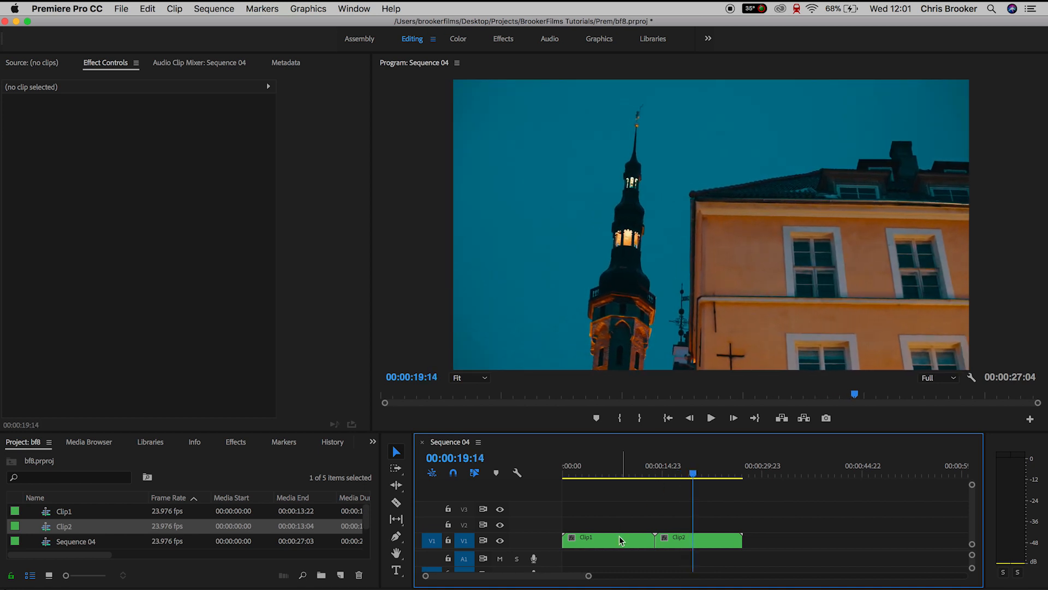
left_click(608, 539)
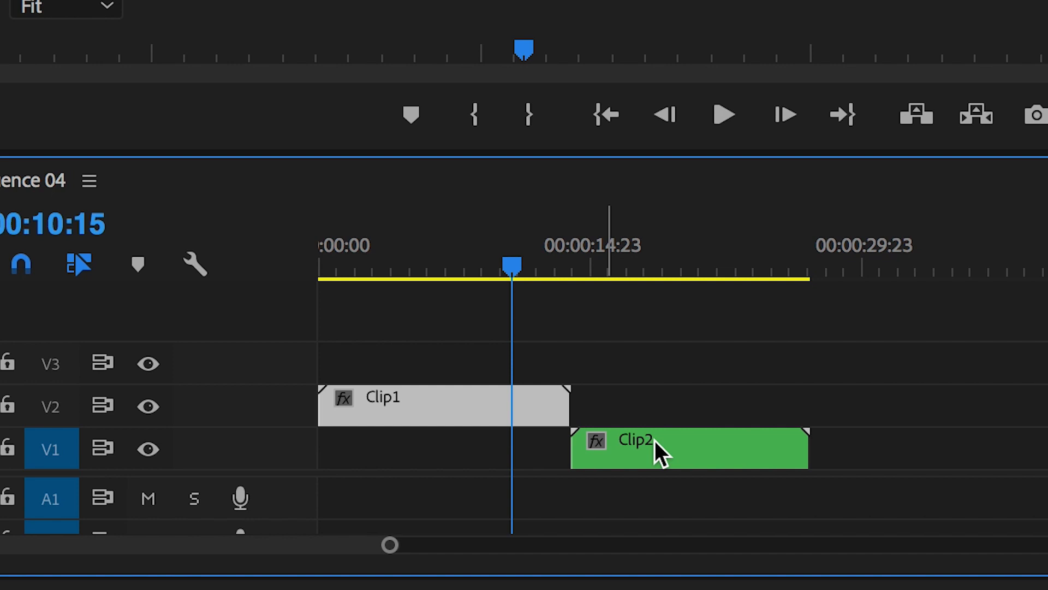
mouse_move(681, 472)
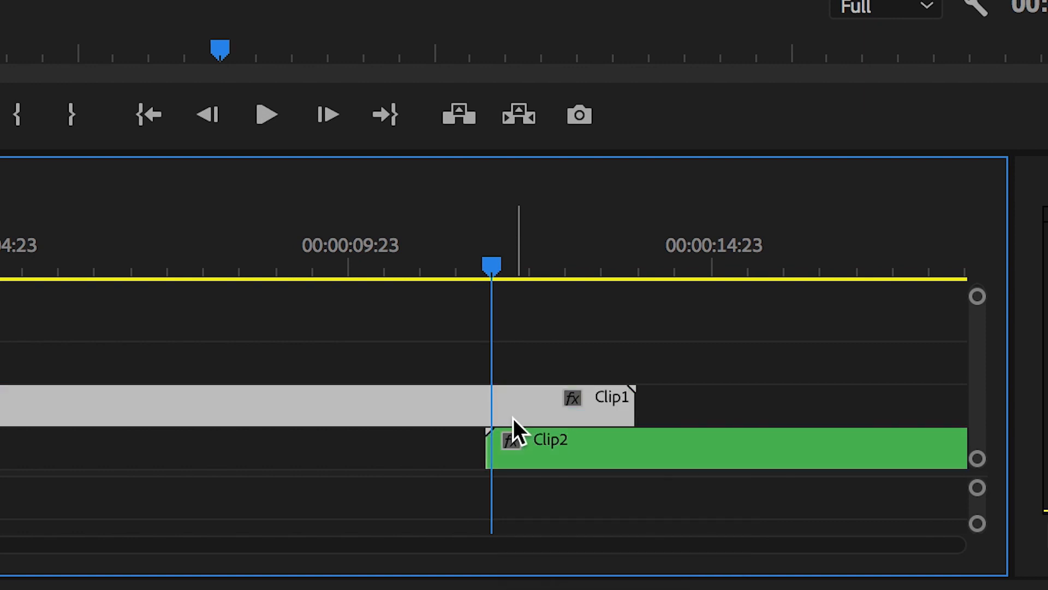
left_click(264, 113)
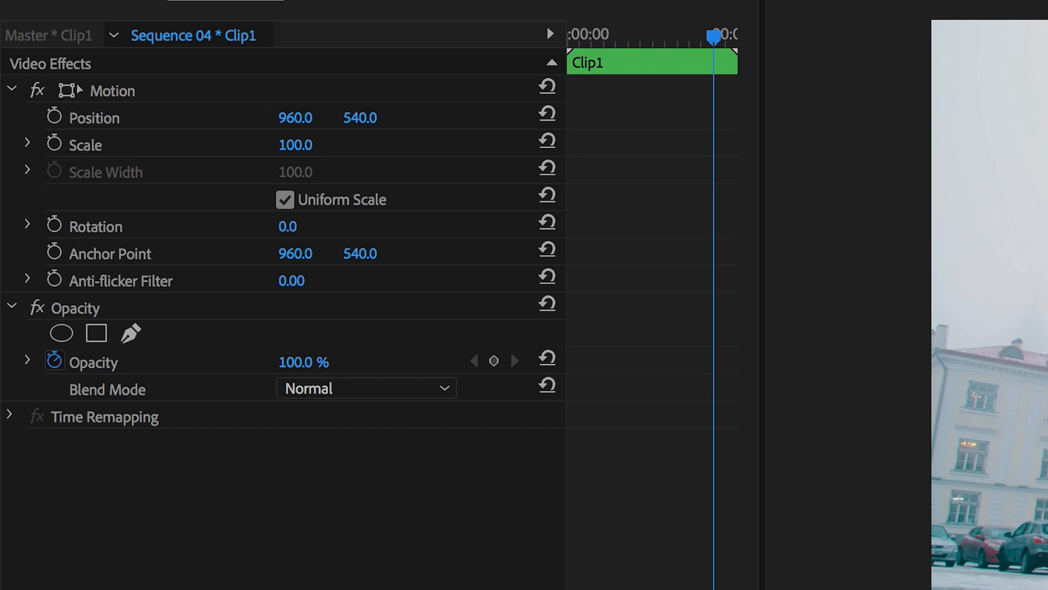
mouse_move(381, 204)
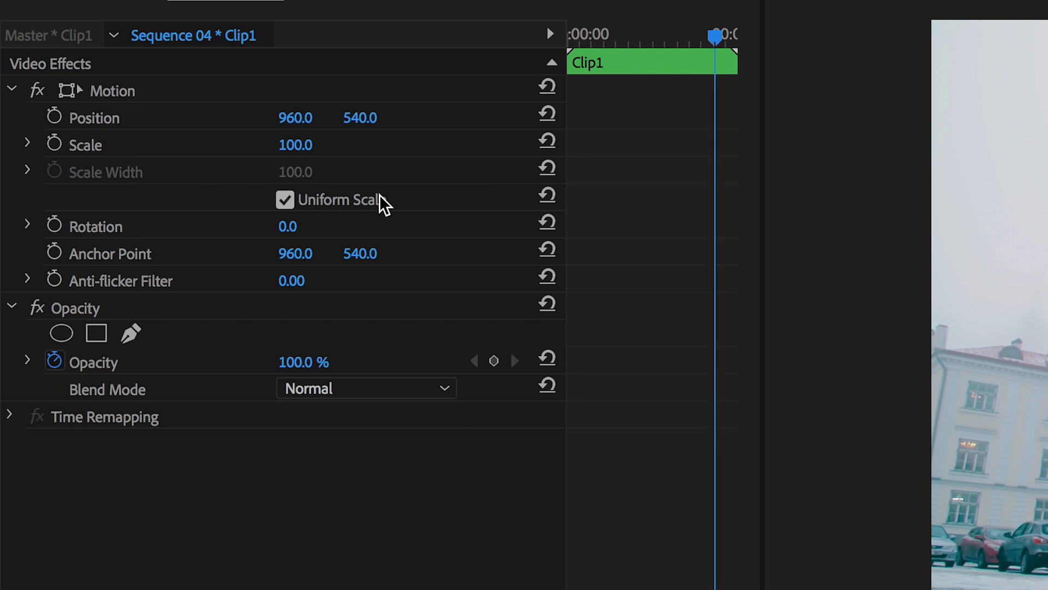
Enable Position keyframes on Clip1 and scrub X negative until it exits the left edge.
left_click(54, 118)
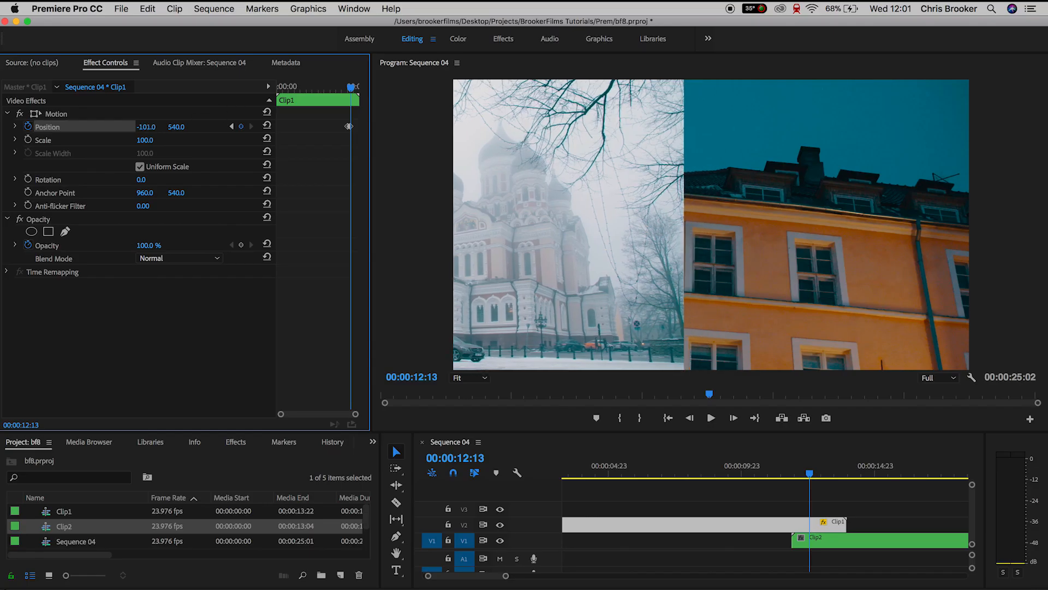
left_click_drag(147, 126, 101, 125)
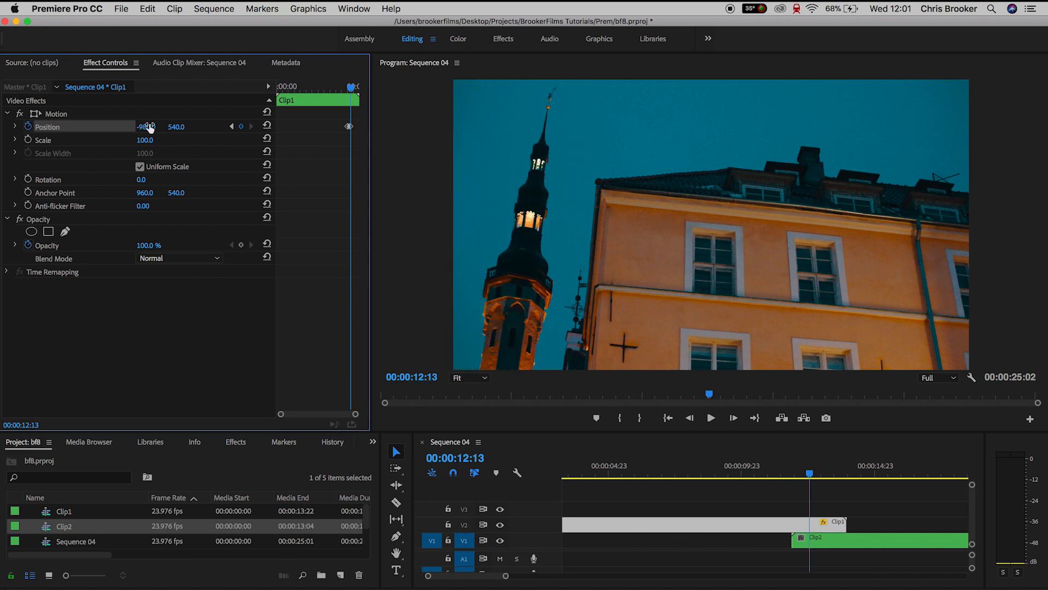
Enable Position keyframes on Clip2 and scrub X up until it sits off the right edge.
left_click(869, 540)
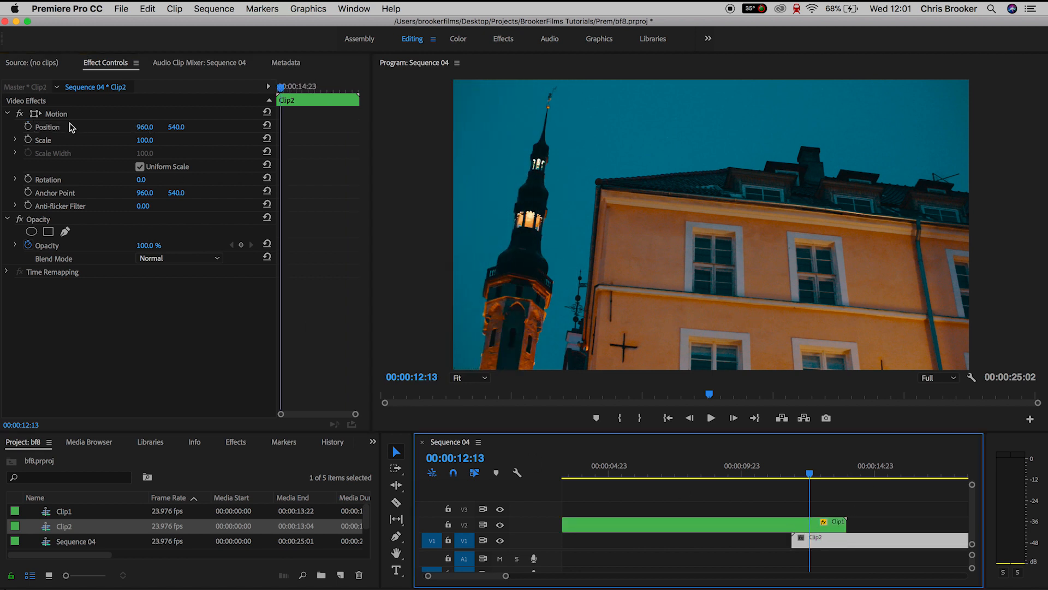
left_click(29, 126)
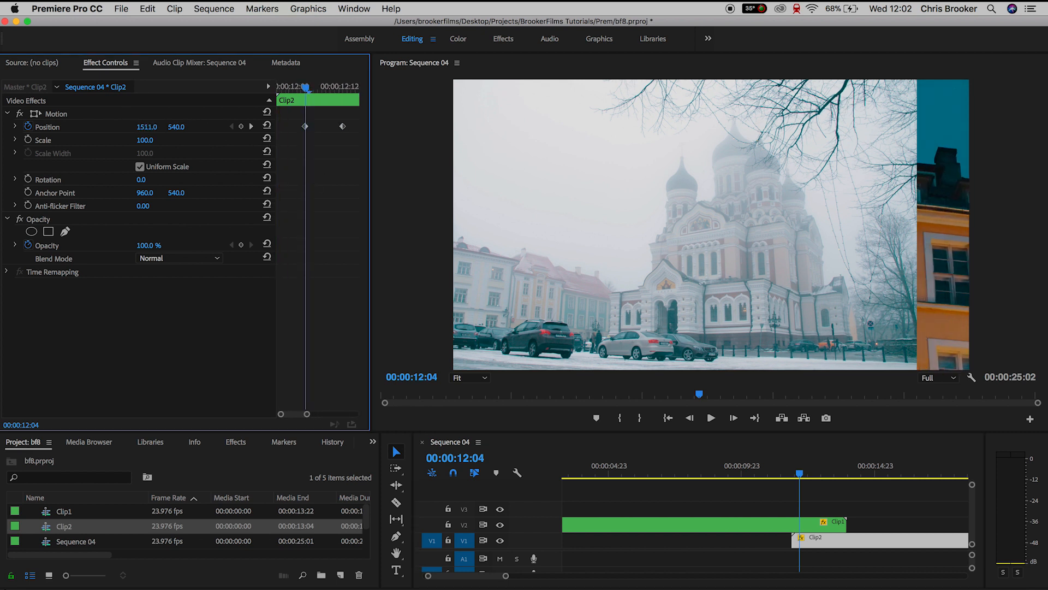
left_click_drag(148, 126, 187, 126)
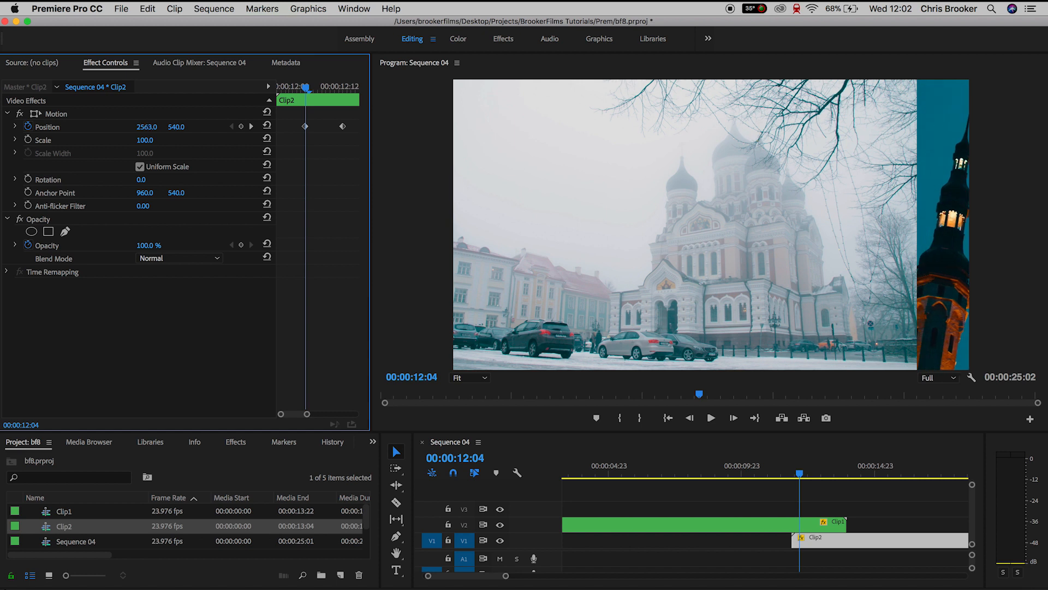
left_click_drag(147, 126, 161, 127)
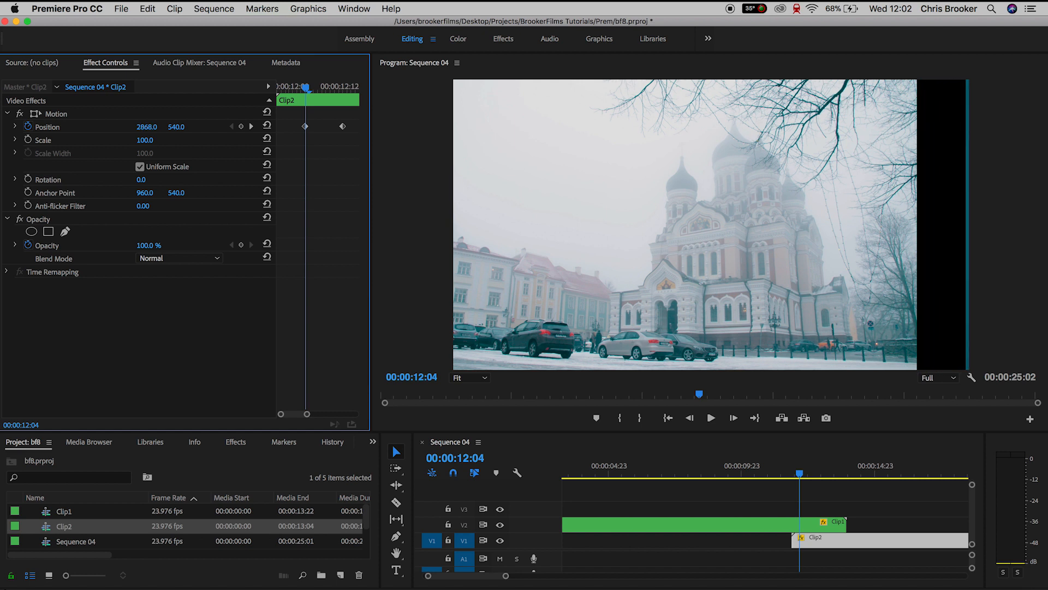
left_click_drag(147, 126, 165, 127)
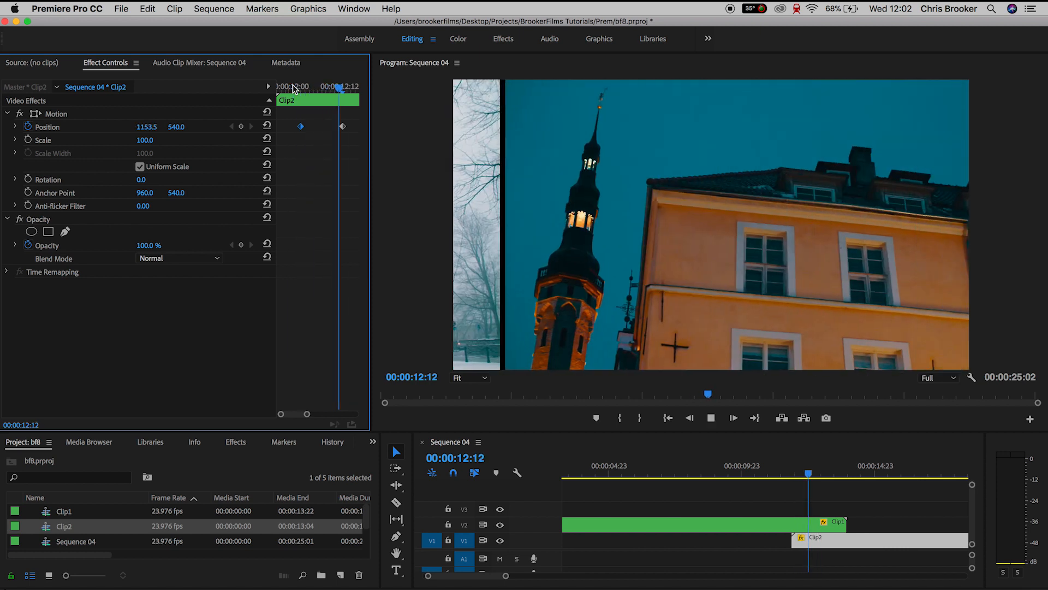
left_click(736, 474)
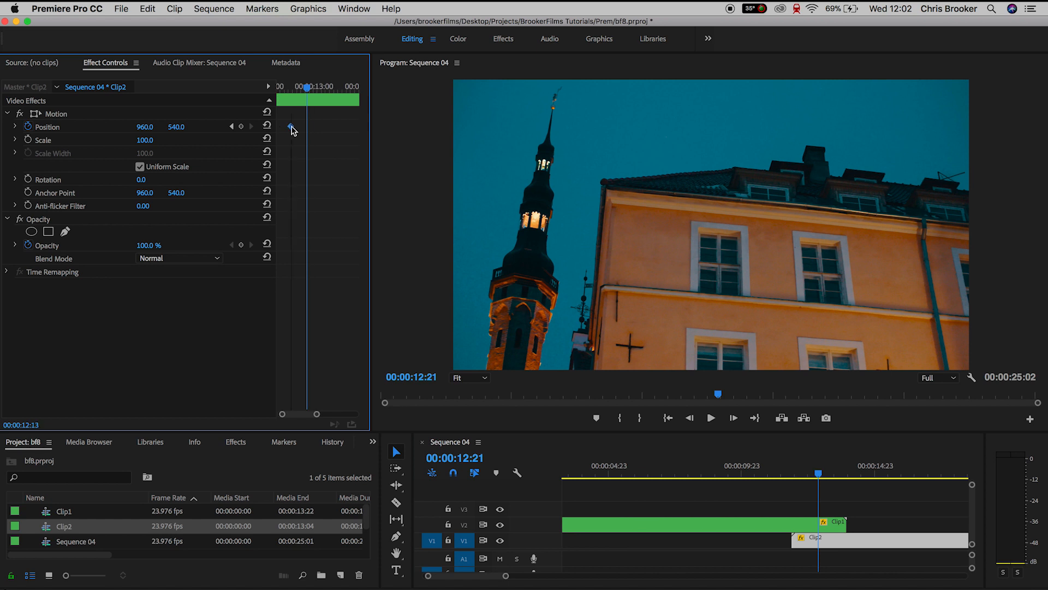
left_click(711, 417)
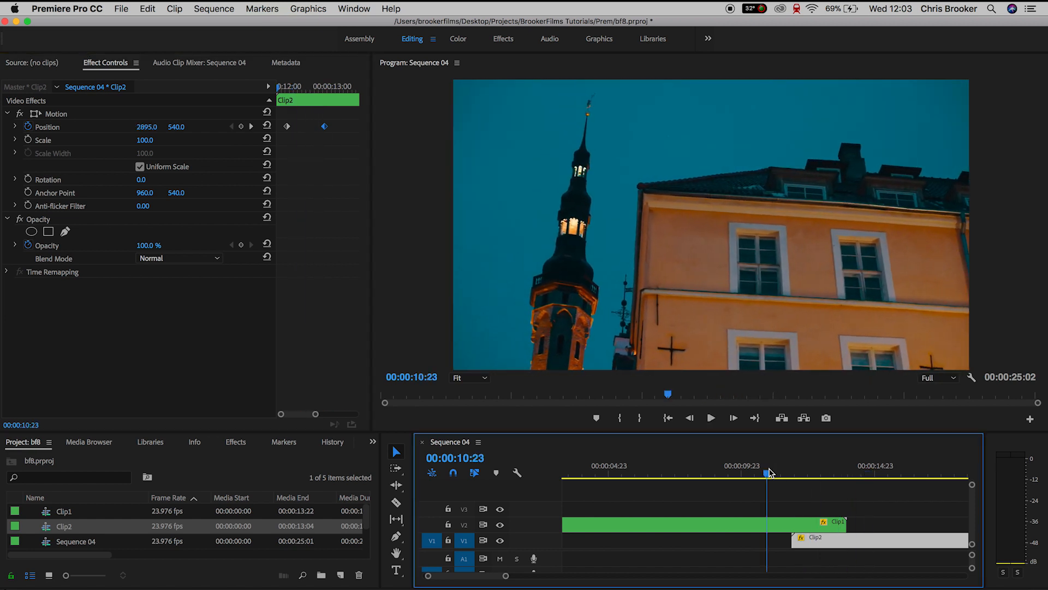
left_click(711, 417)
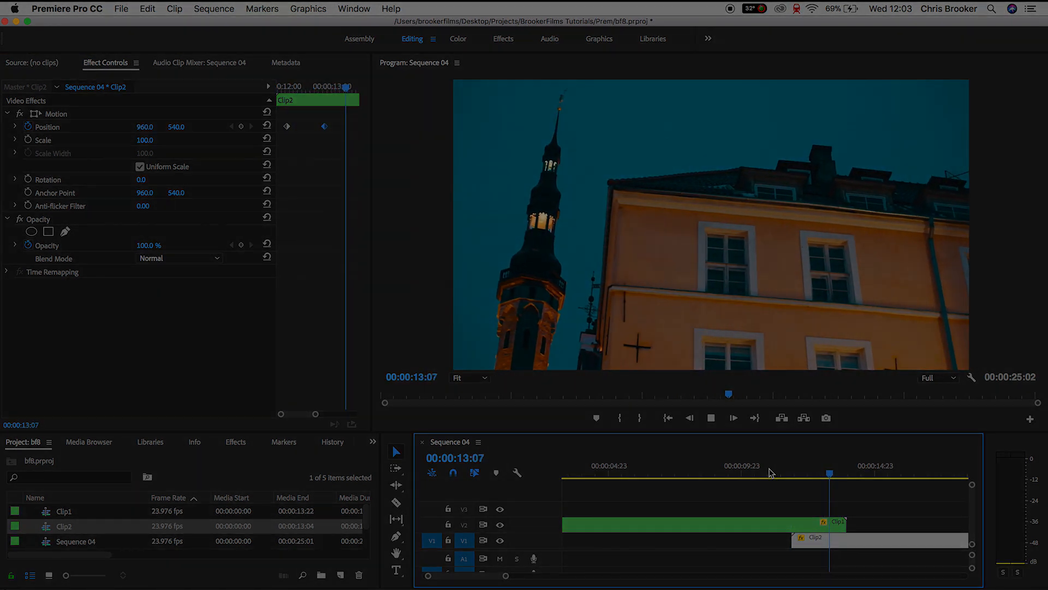